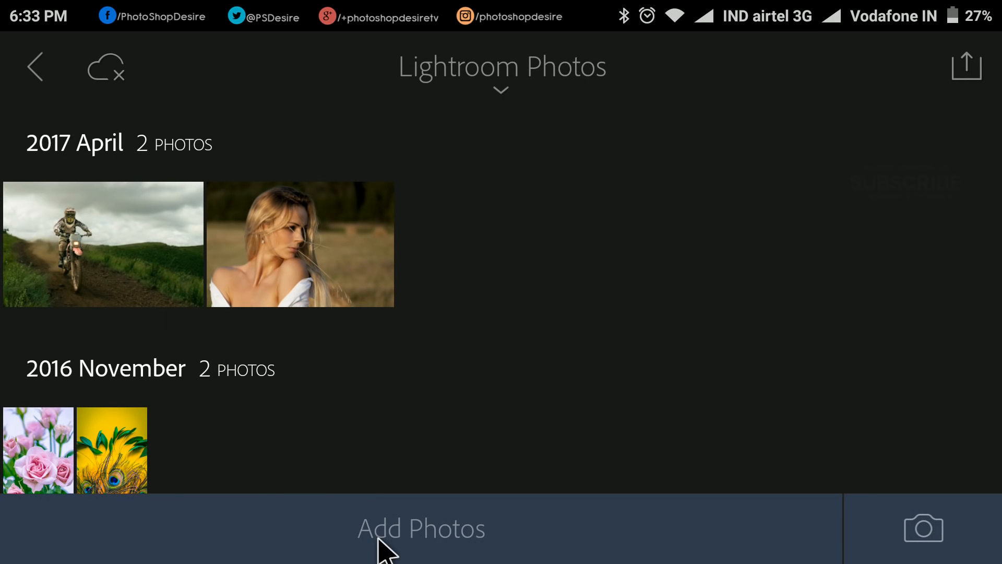
mouse_move(122, 307)
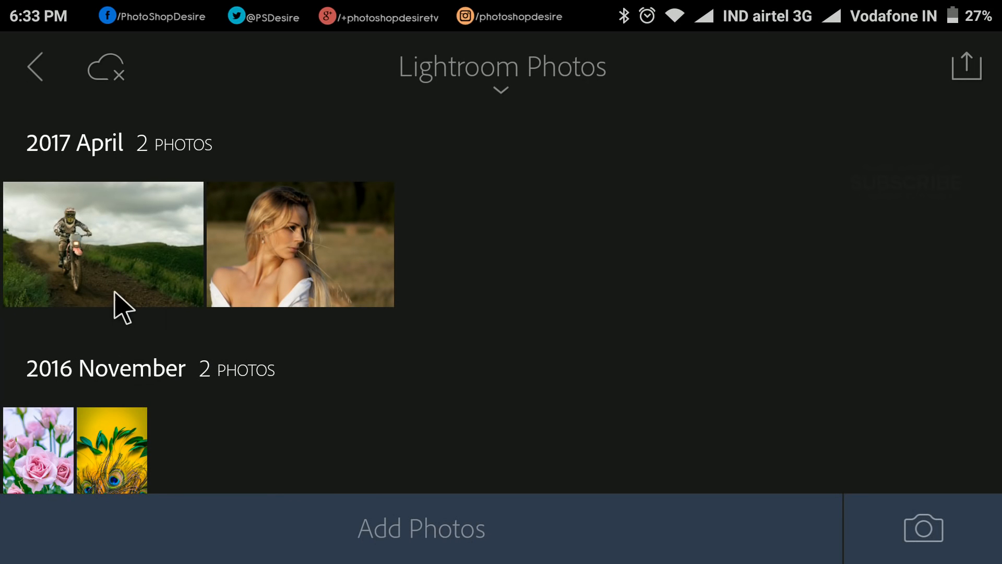
- Open the April 2017 dirt-bike photo, hiding and restoring the editing controls once
click(102, 245)
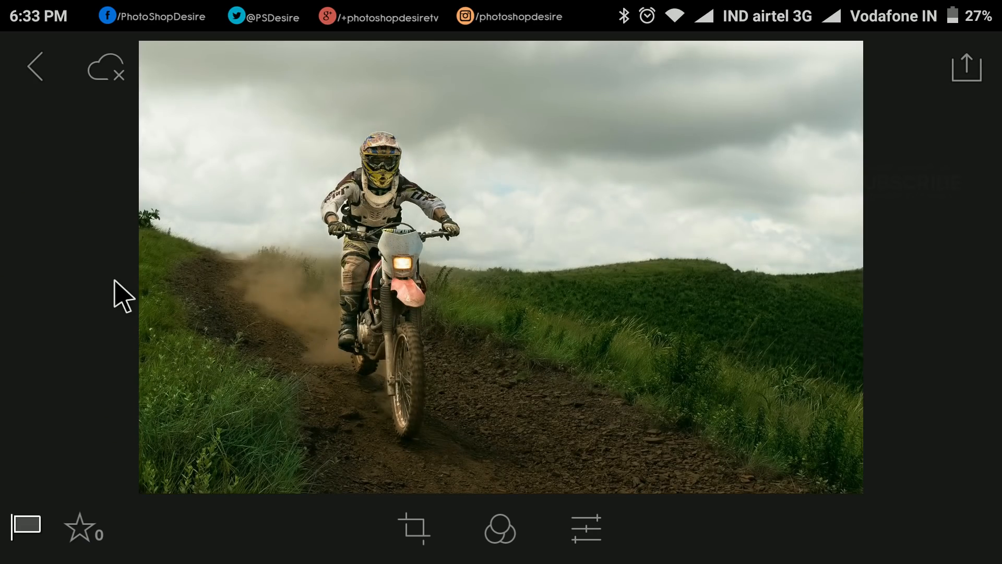
click(501, 268)
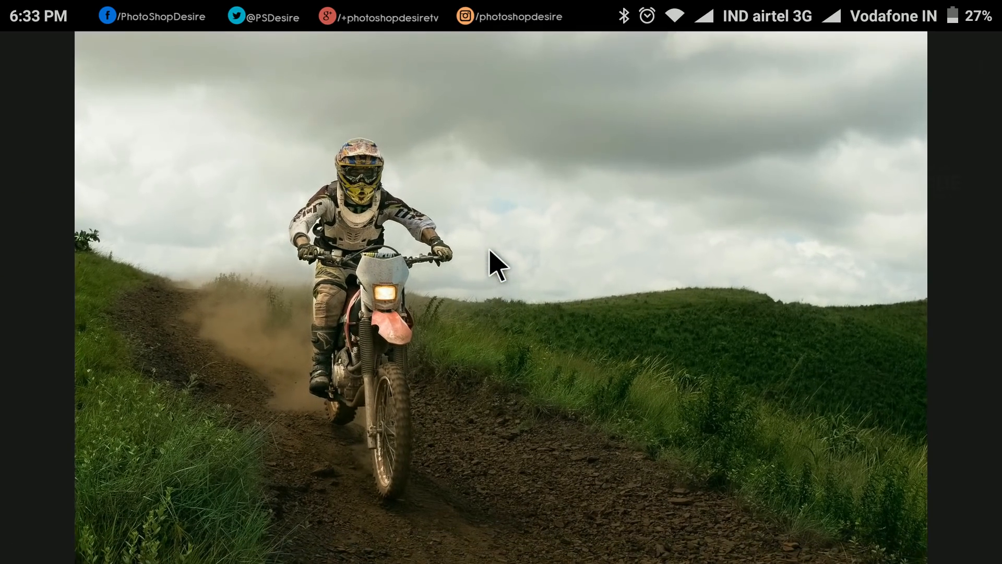
click(499, 265)
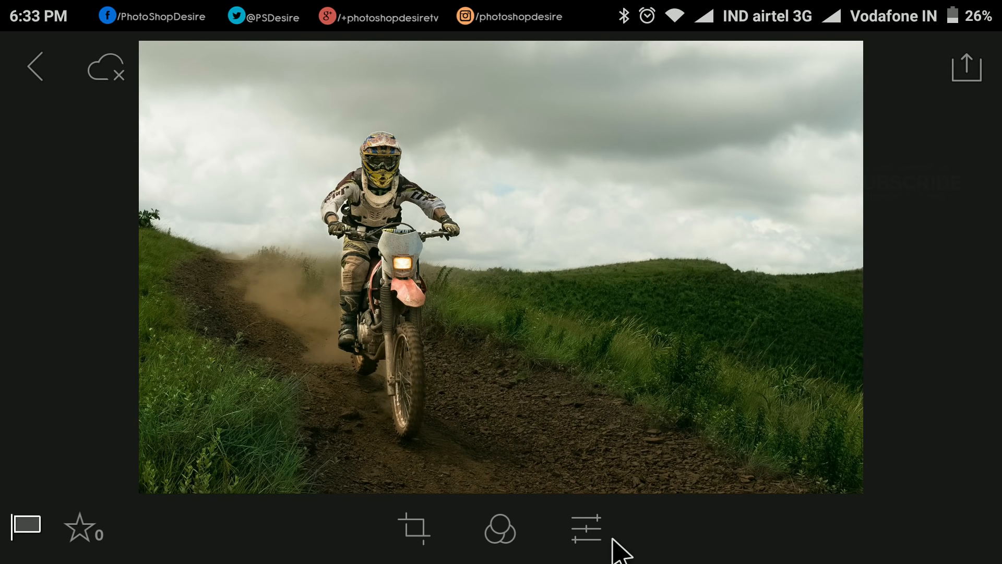
- In Basic adjustments, set temperature and tint -10, highlights -100, blacks +20, clarity and vibrance +60
click(585, 529)
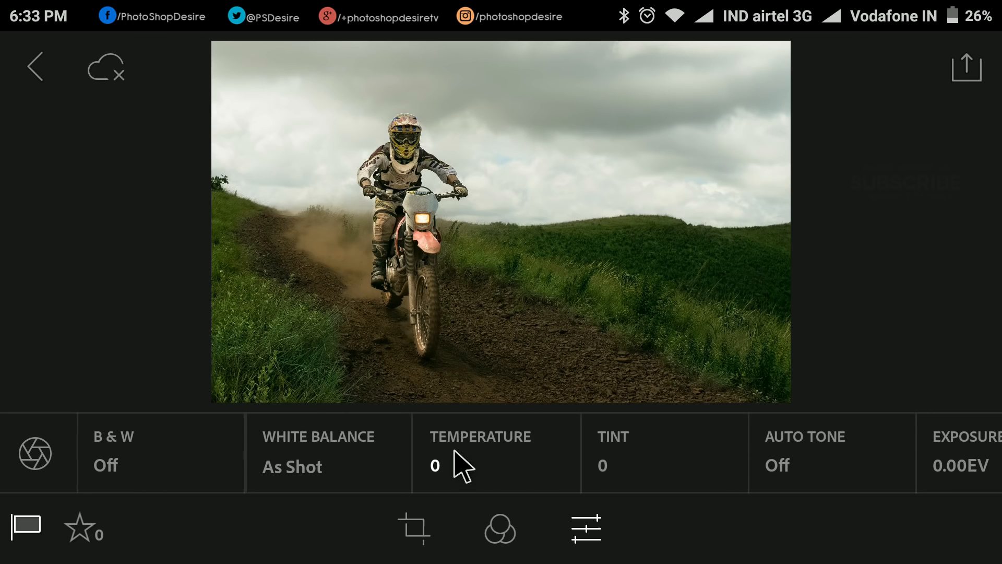
click(481, 450)
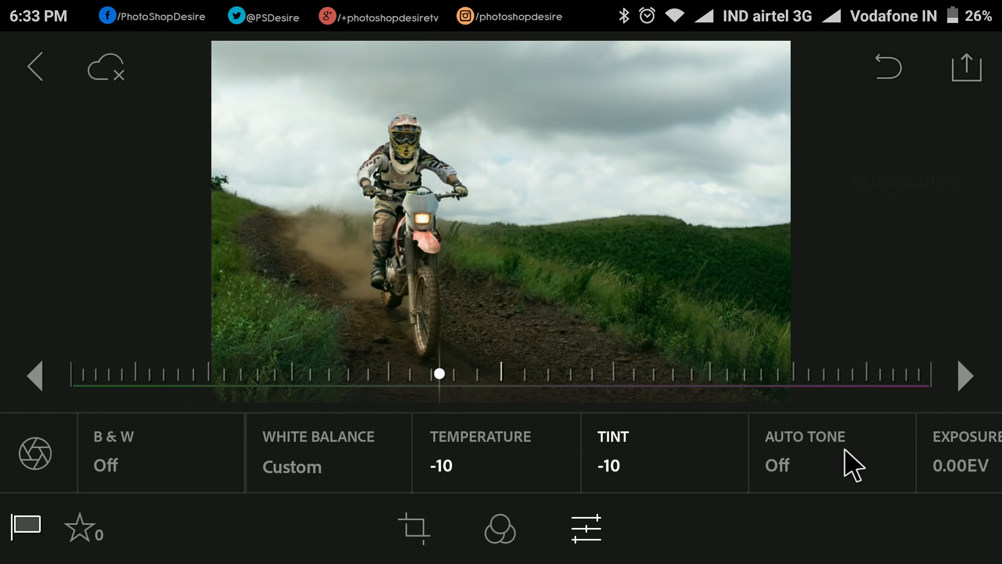
scroll(left, 3)
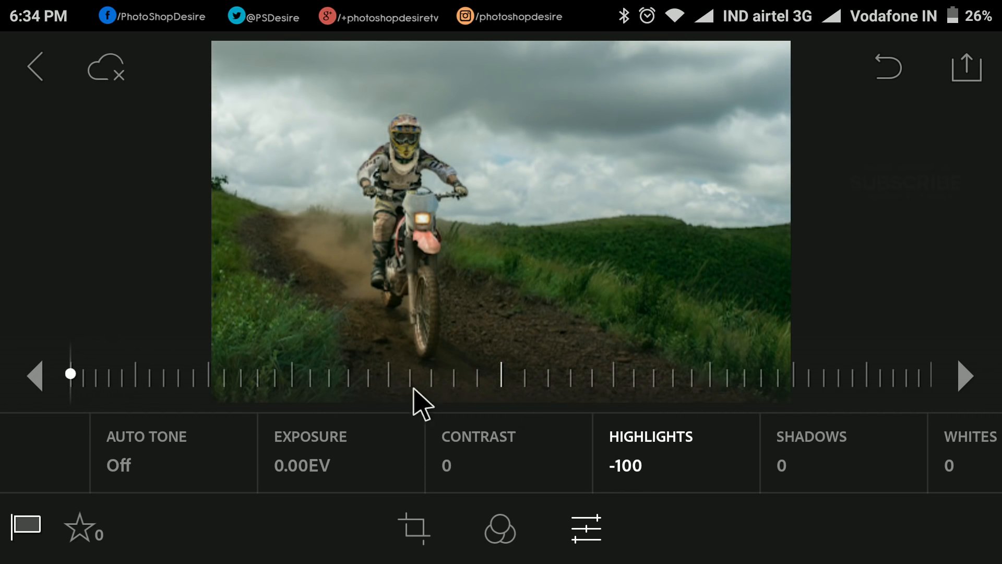
scroll(left, 3)
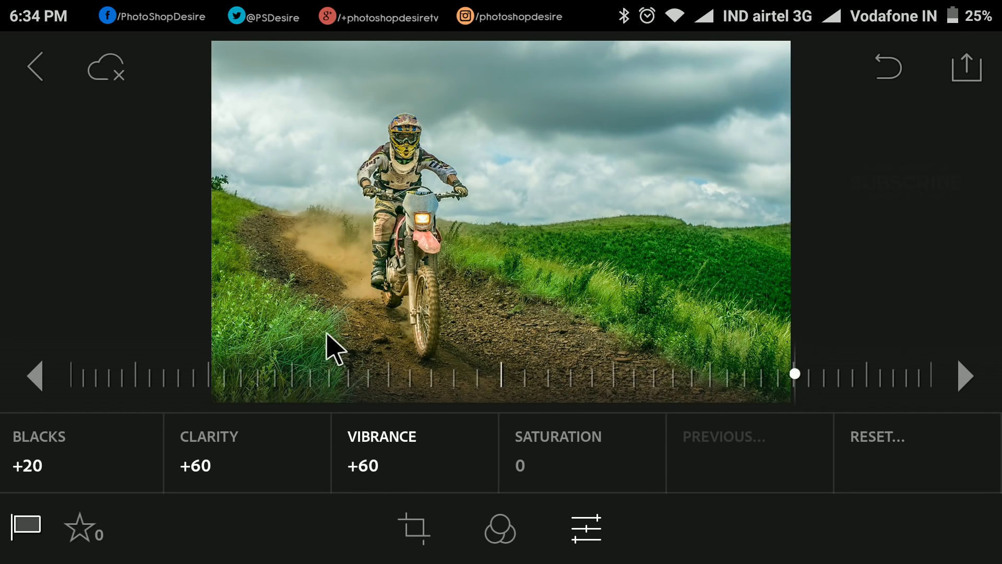
mouse_move(48, 460)
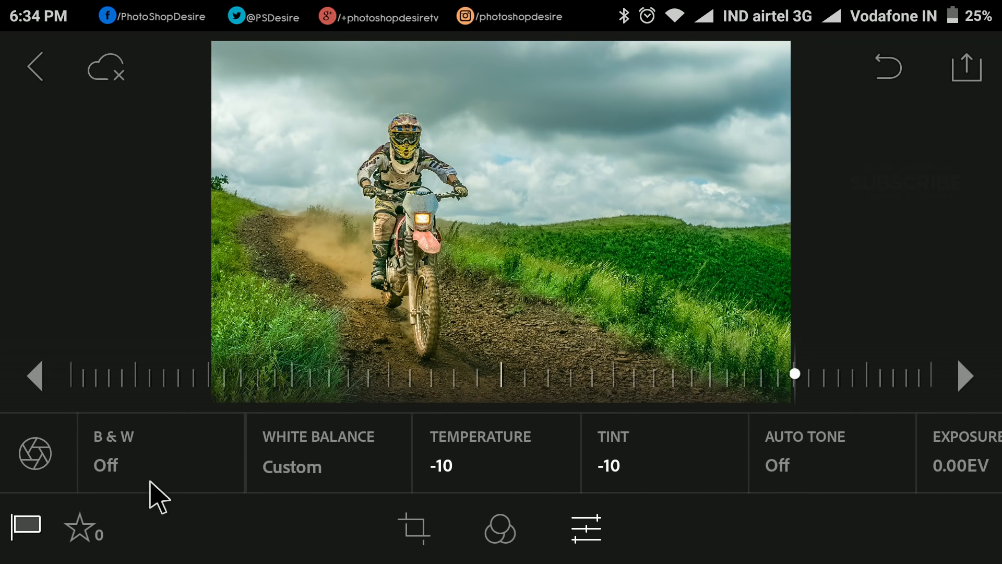
click(35, 453)
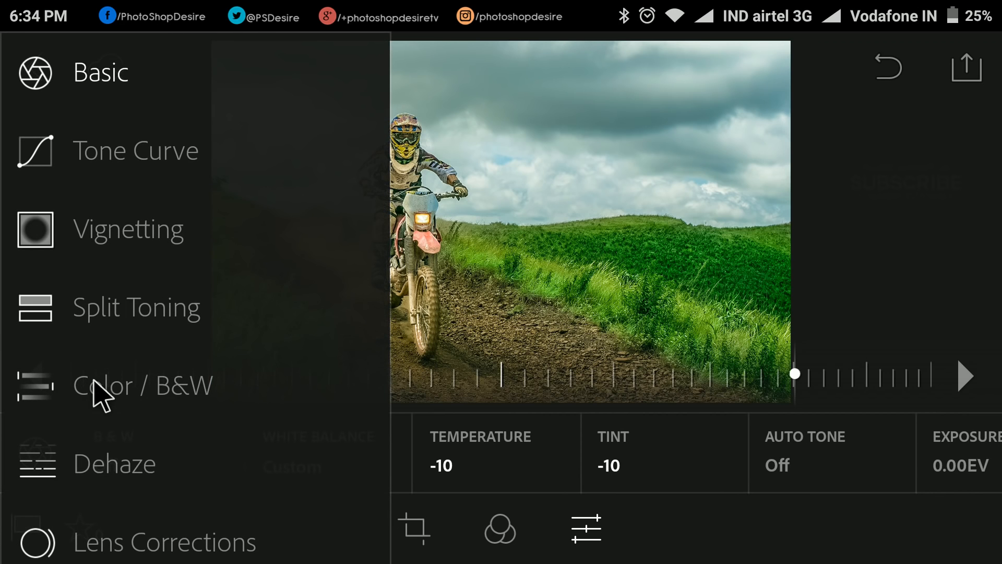
- In Color / B&W saturation, raise red to +100 and yellow to +30
click(143, 385)
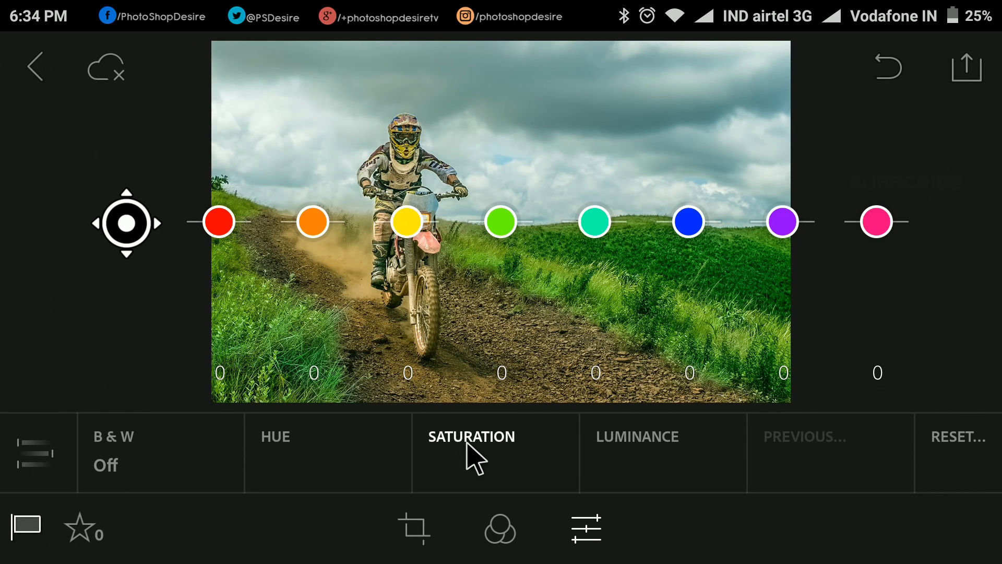
mouse_move(230, 233)
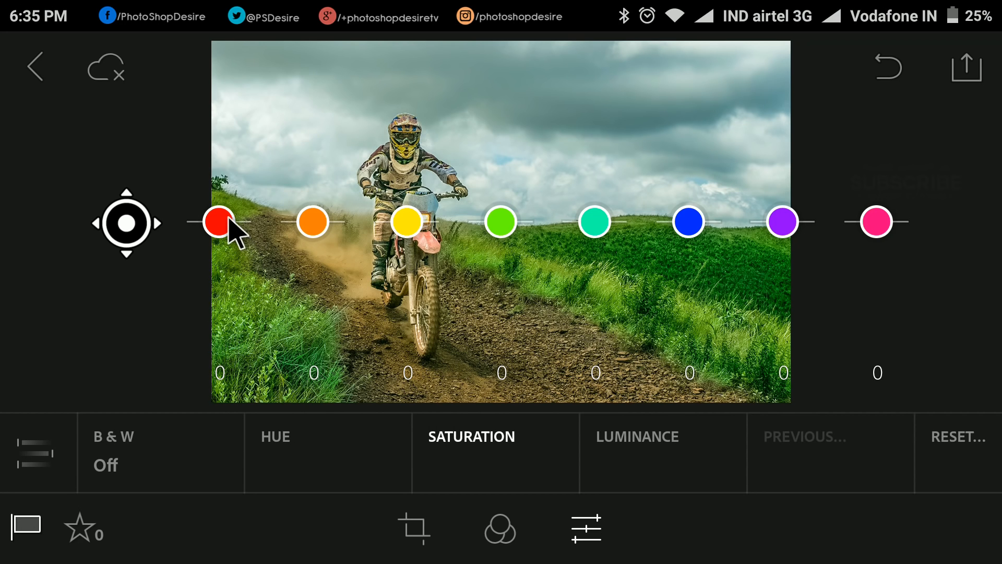
drag(219, 222, 220, 137)
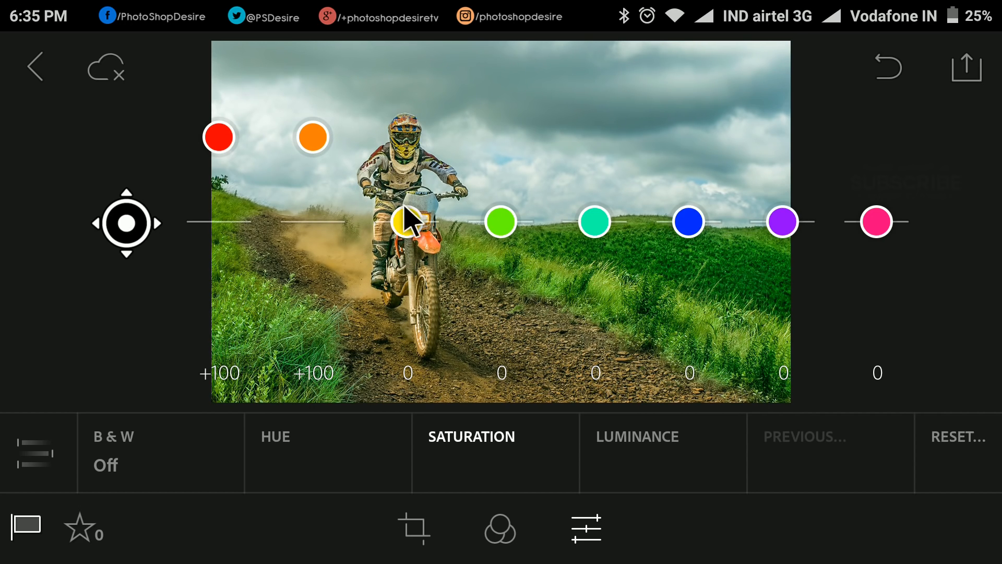
drag(407, 222, 408, 185)
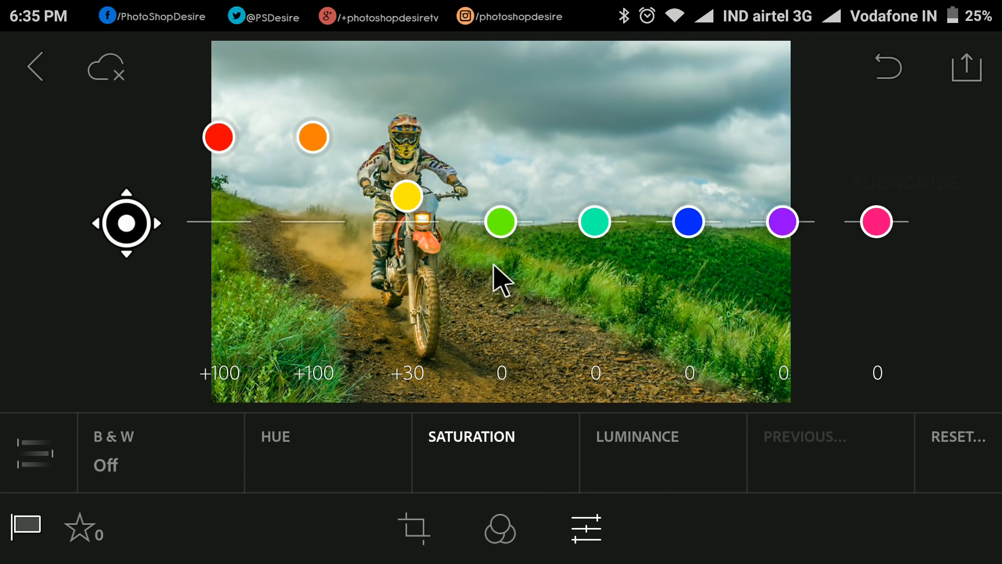
mouse_move(614, 234)
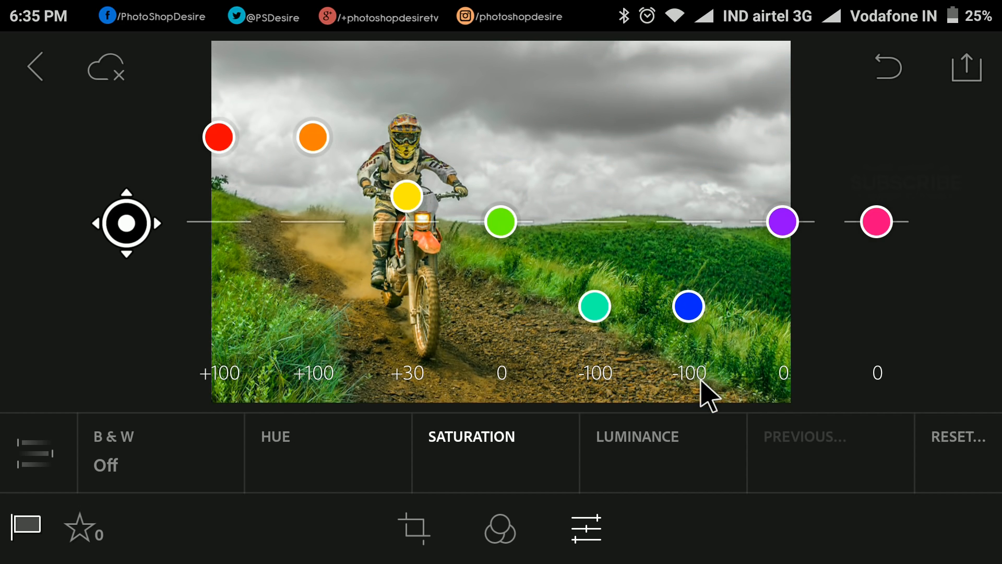
mouse_move(230, 326)
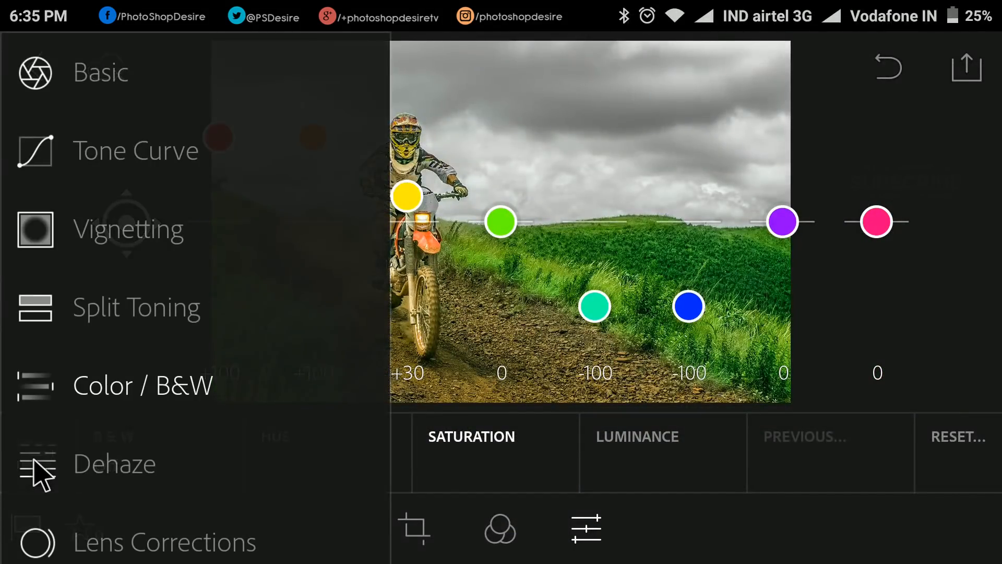
mouse_move(89, 93)
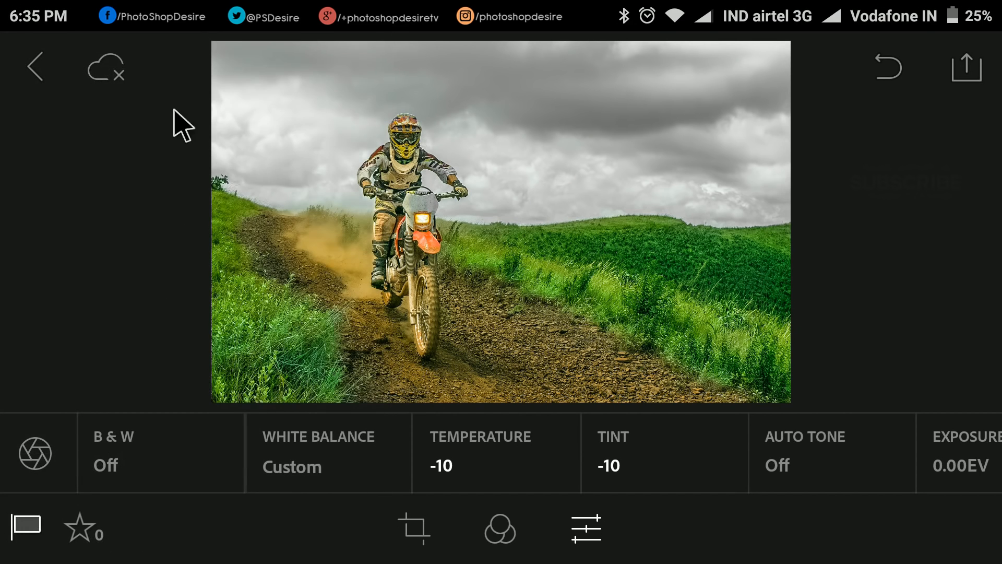
- Scroll back through the Basic tone sliders of the edited rider photo
scroll(left, 3)
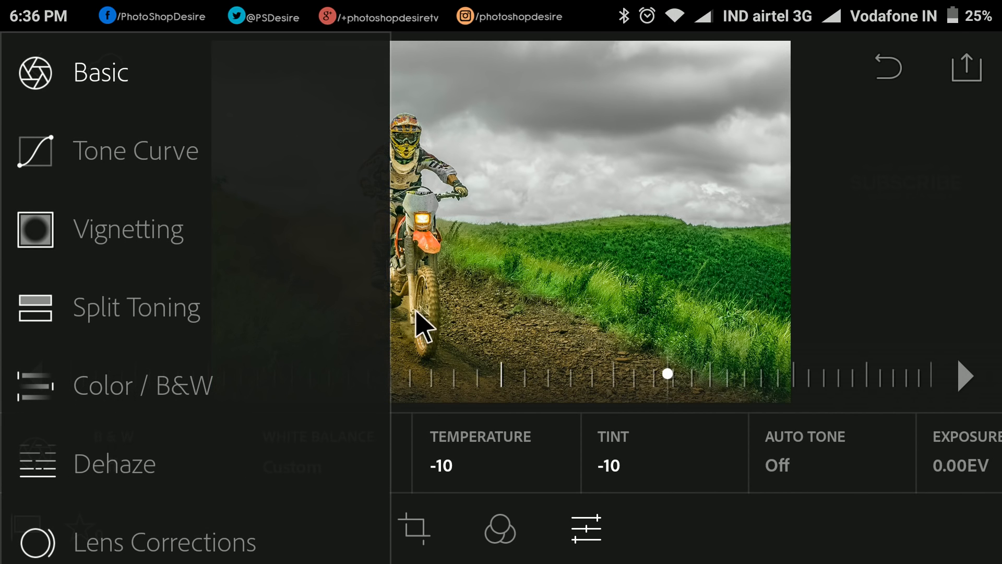
click(500, 529)
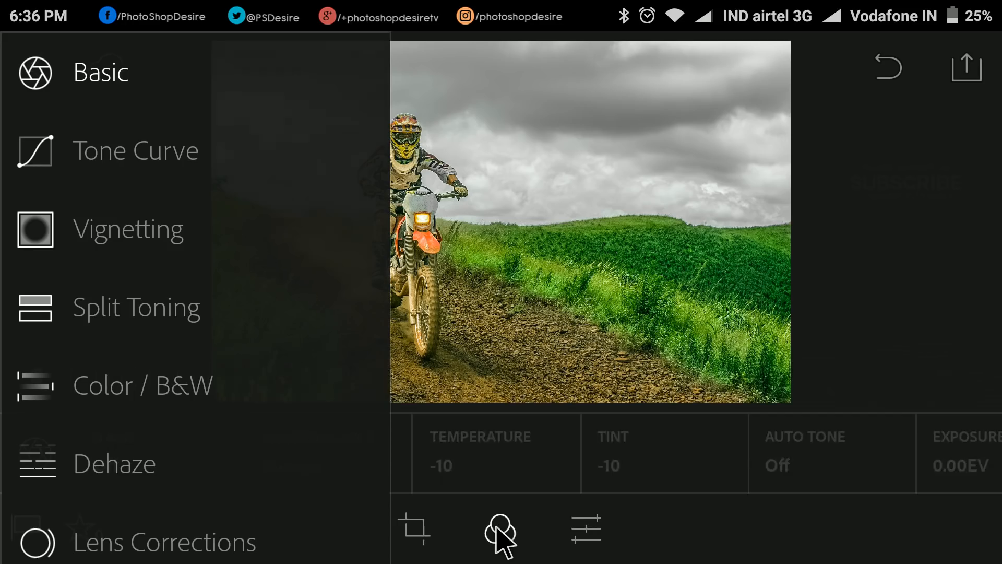
- Apply the last preset in the DETAIL preset group to the rider photo
click(500, 530)
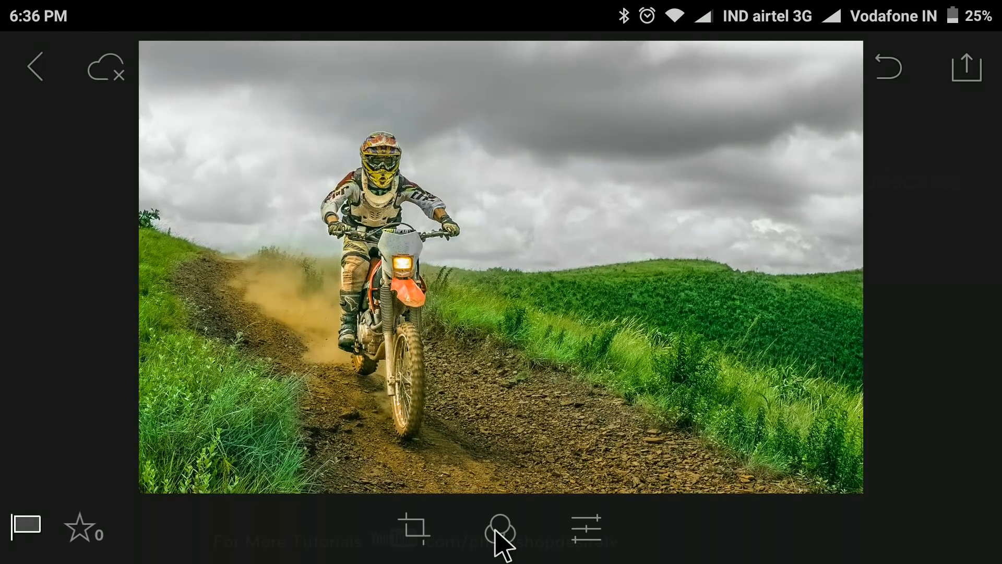
click(501, 530)
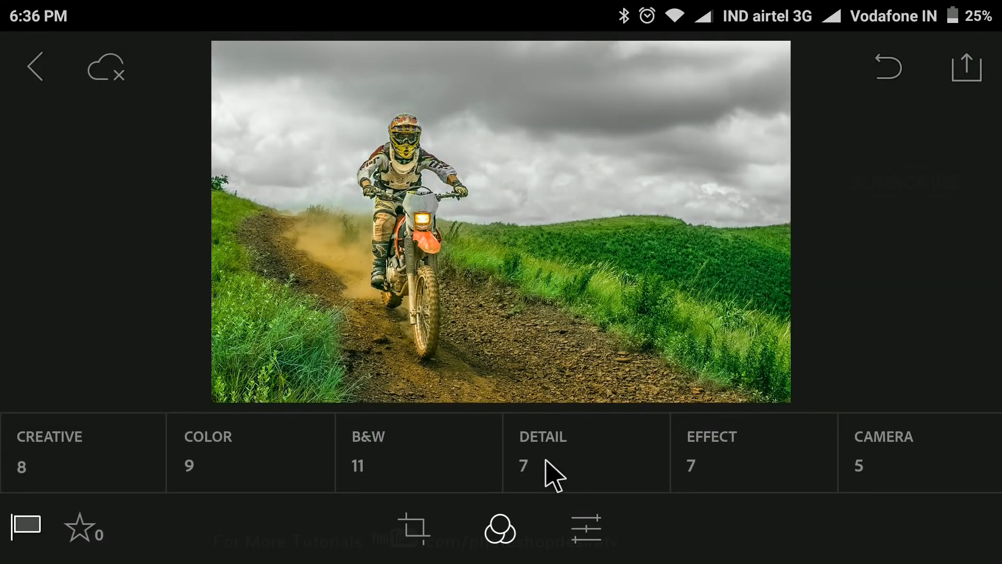
click(542, 447)
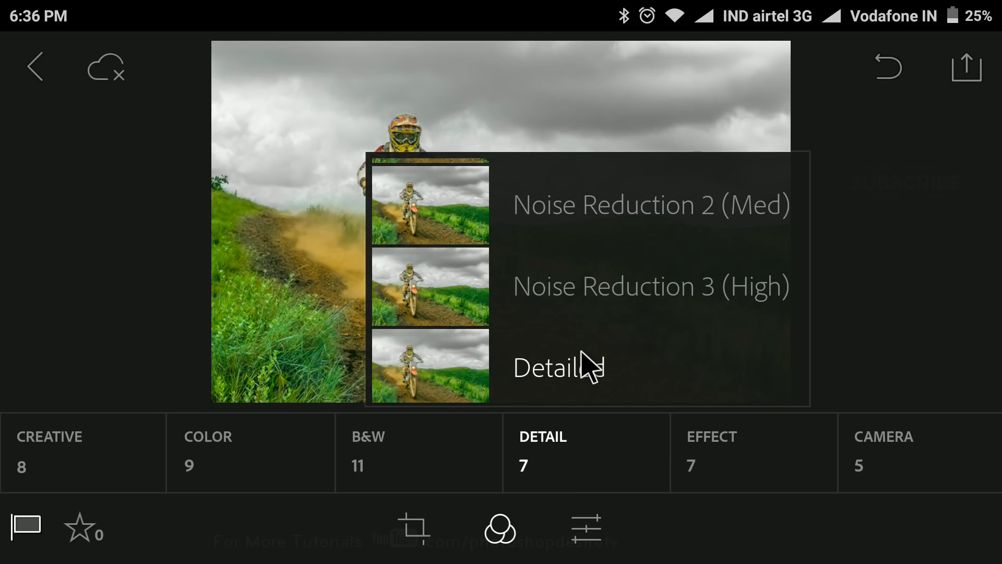
click(558, 367)
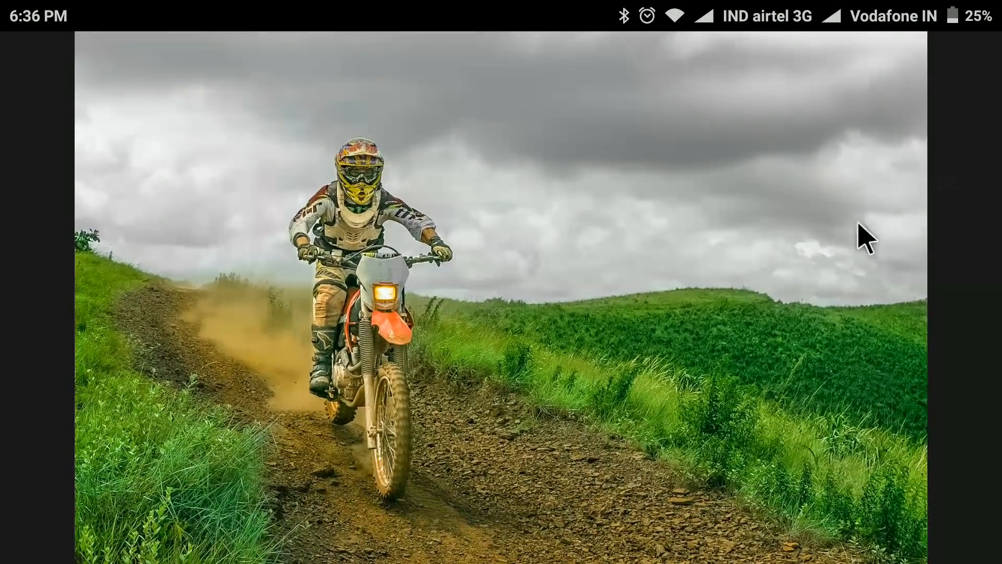
mouse_move(804, 265)
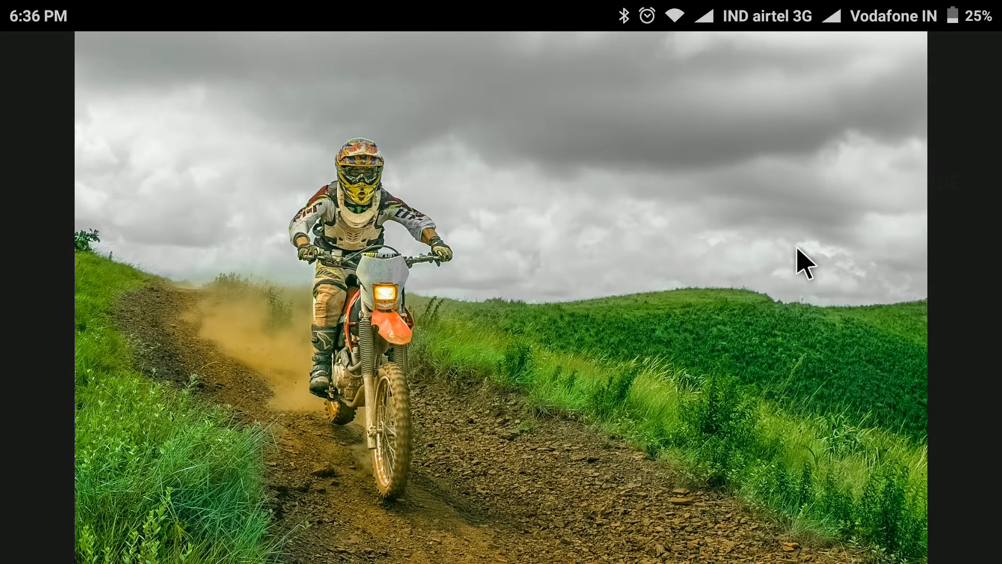